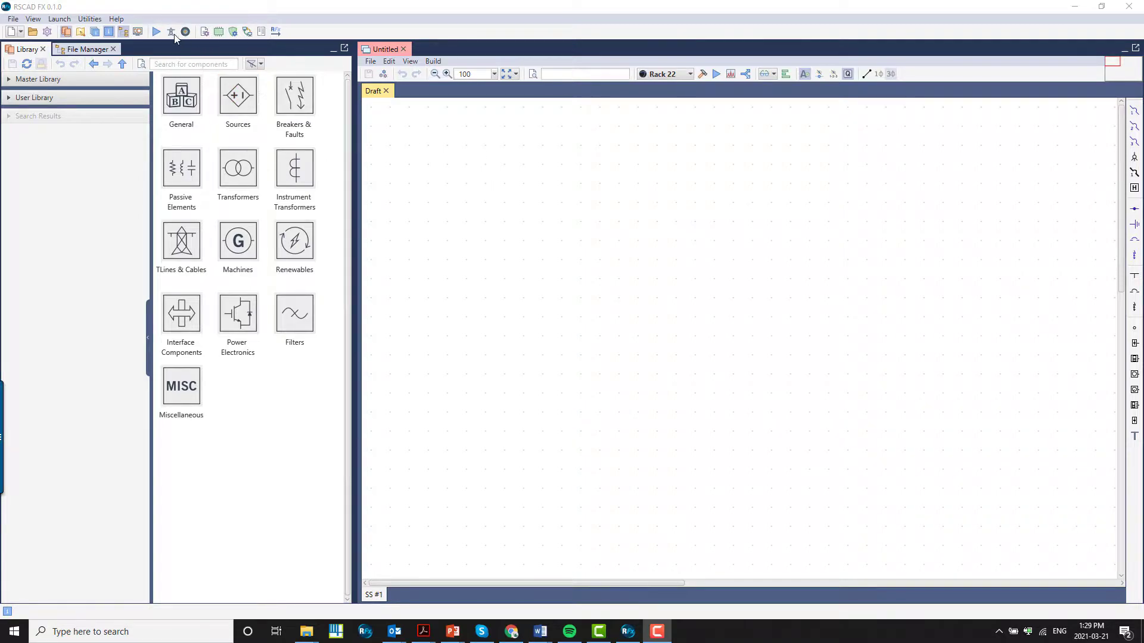
Open the tutorial case FX_TUTORIALS > Introductory Course > CH1-VoltageDivider > vdiv.dfx.
click(116, 18)
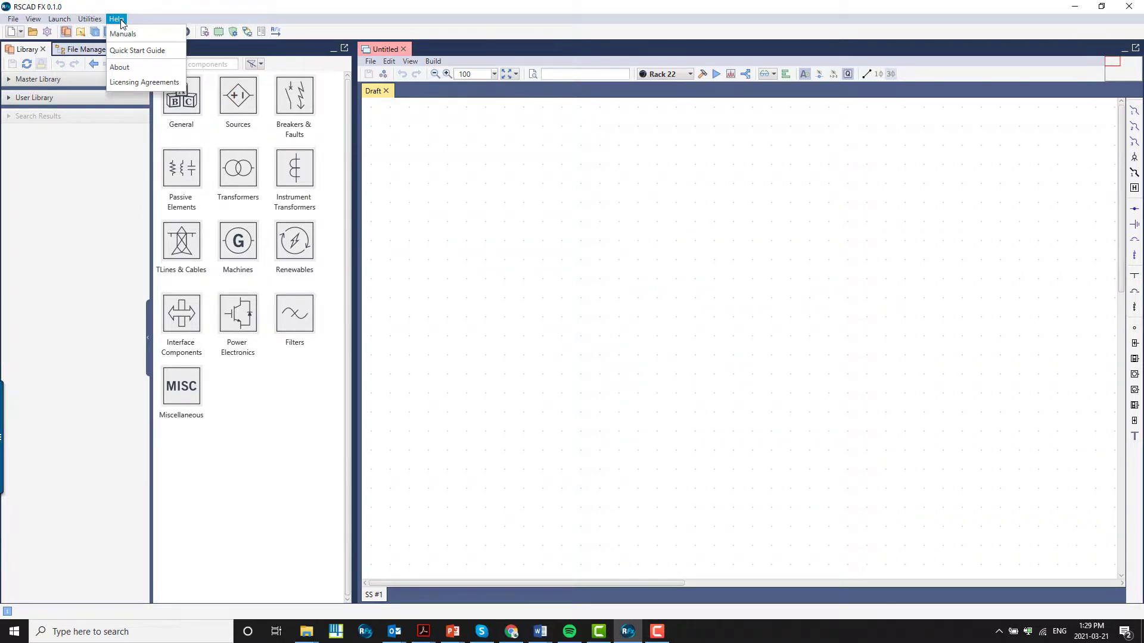
mouse_move(131, 34)
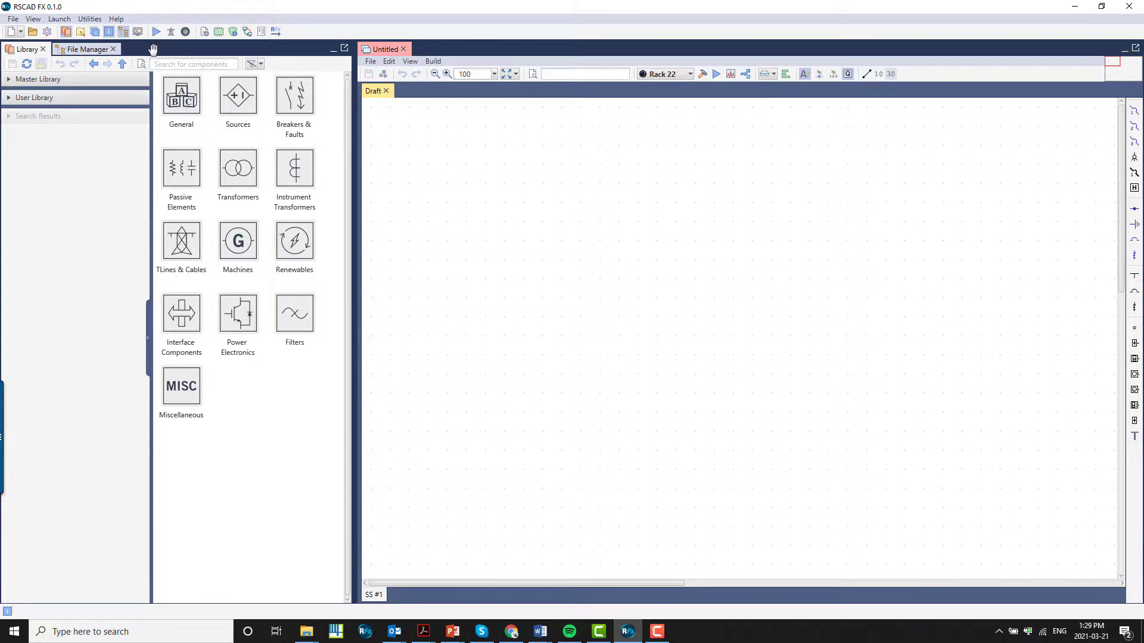
click(86, 49)
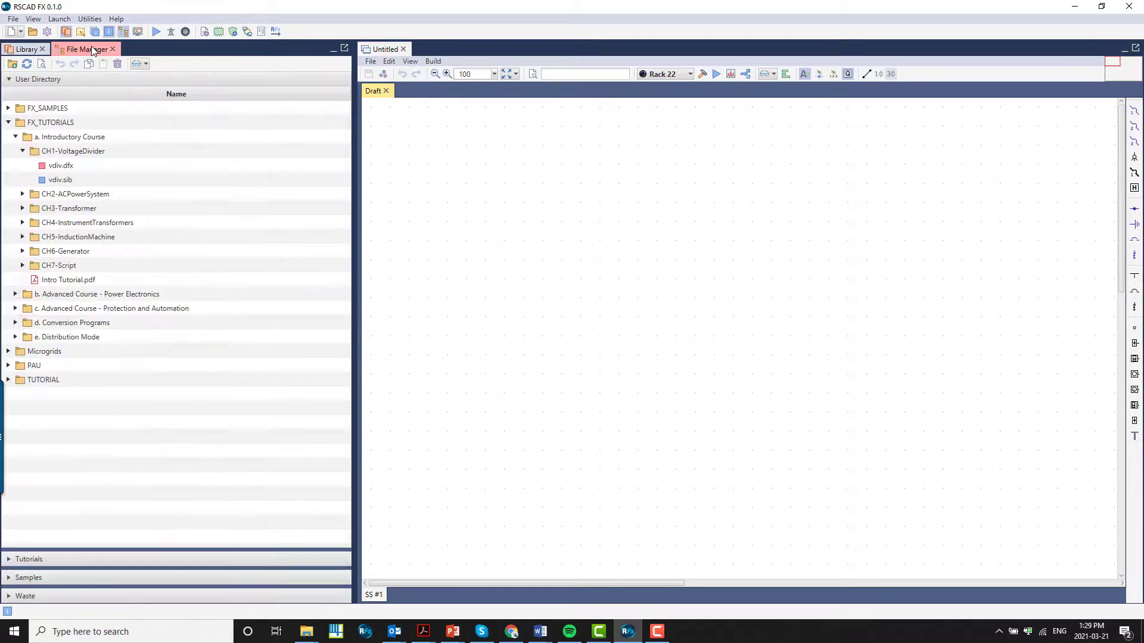
double_click(61, 165)
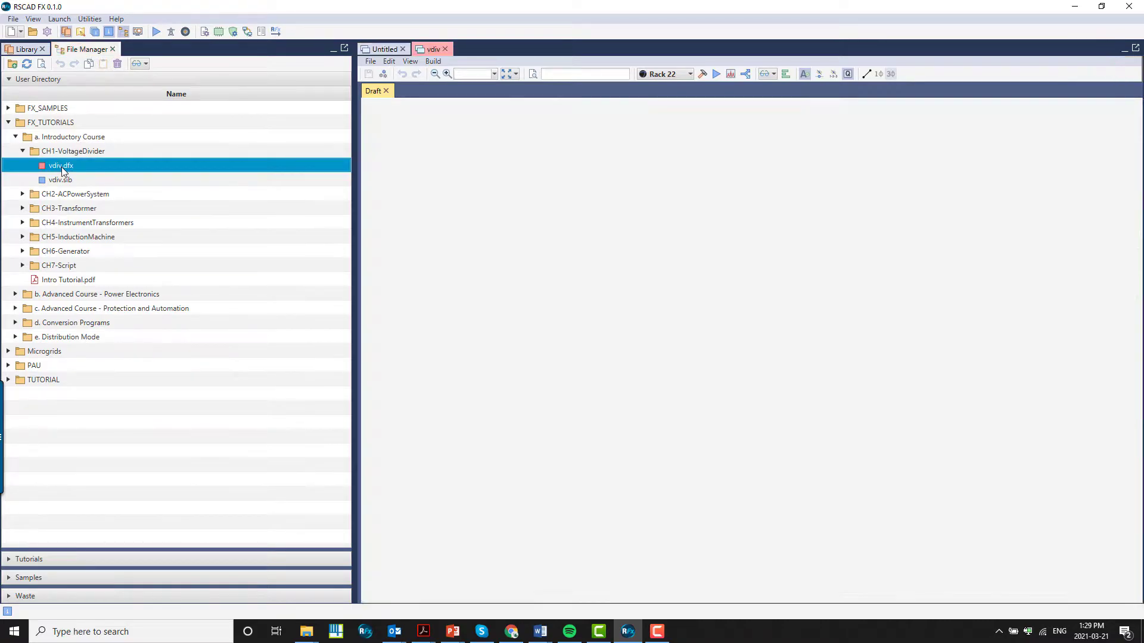
double_click(61, 165)
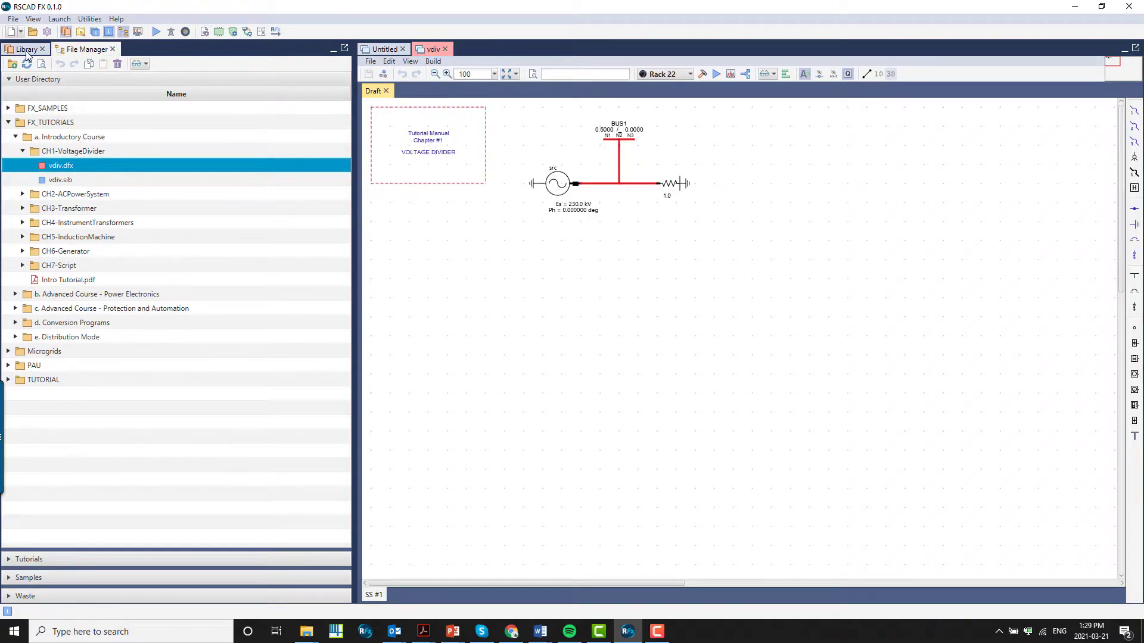
Add the Scratch Pad utility tab beside the Library, keeping vdiv beside the Untitled draft.
click(26, 49)
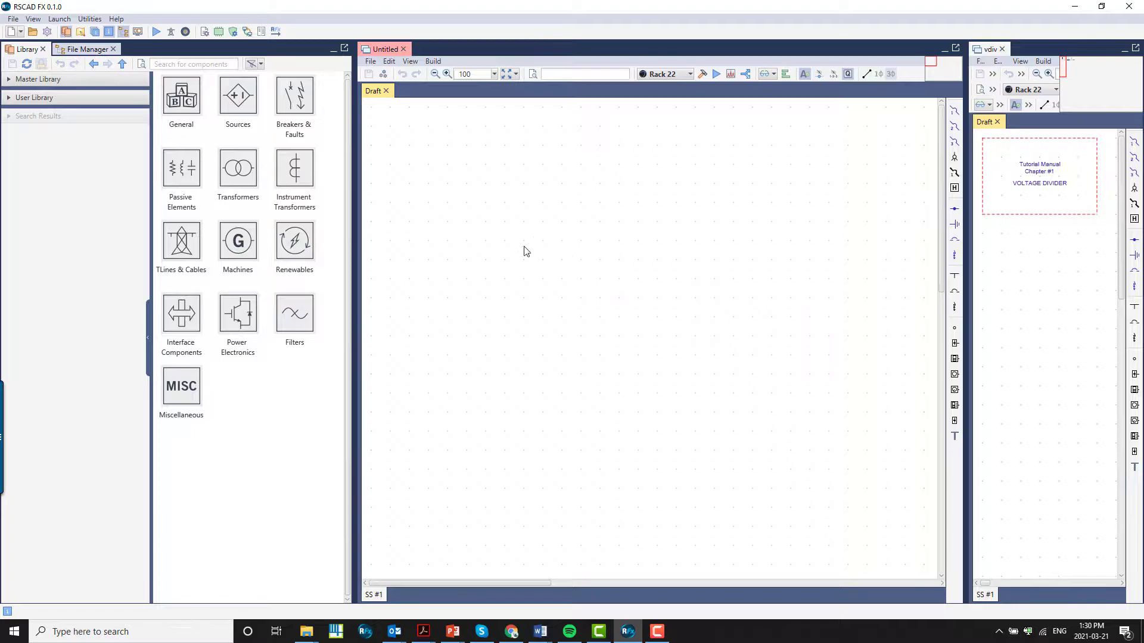
click(32, 19)
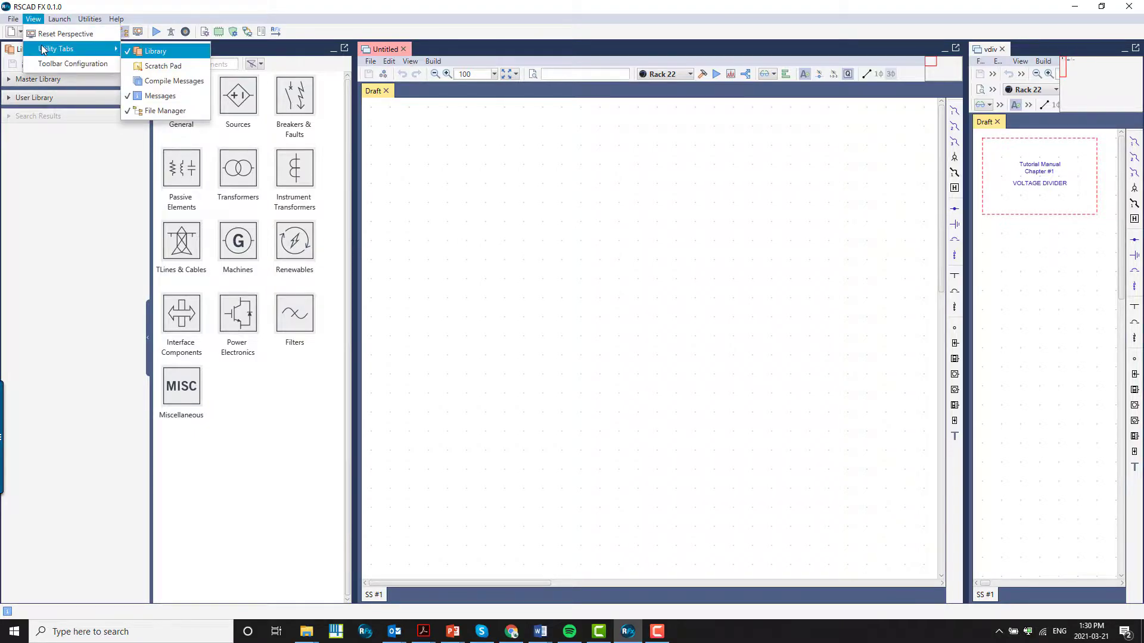
click(161, 65)
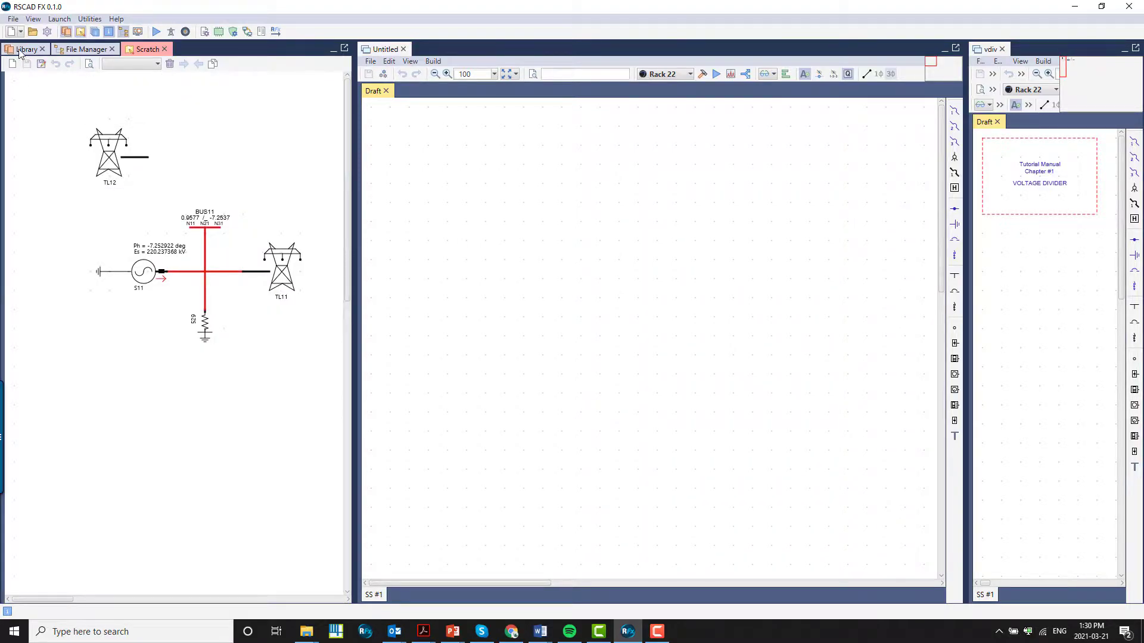
click(26, 49)
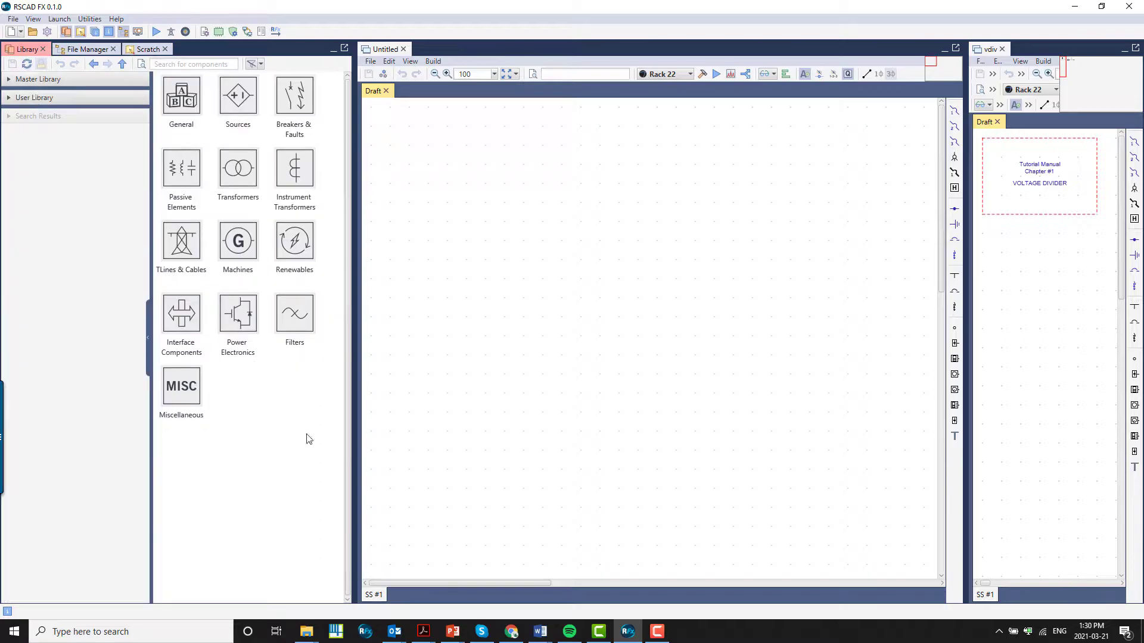
mouse_move(399, 478)
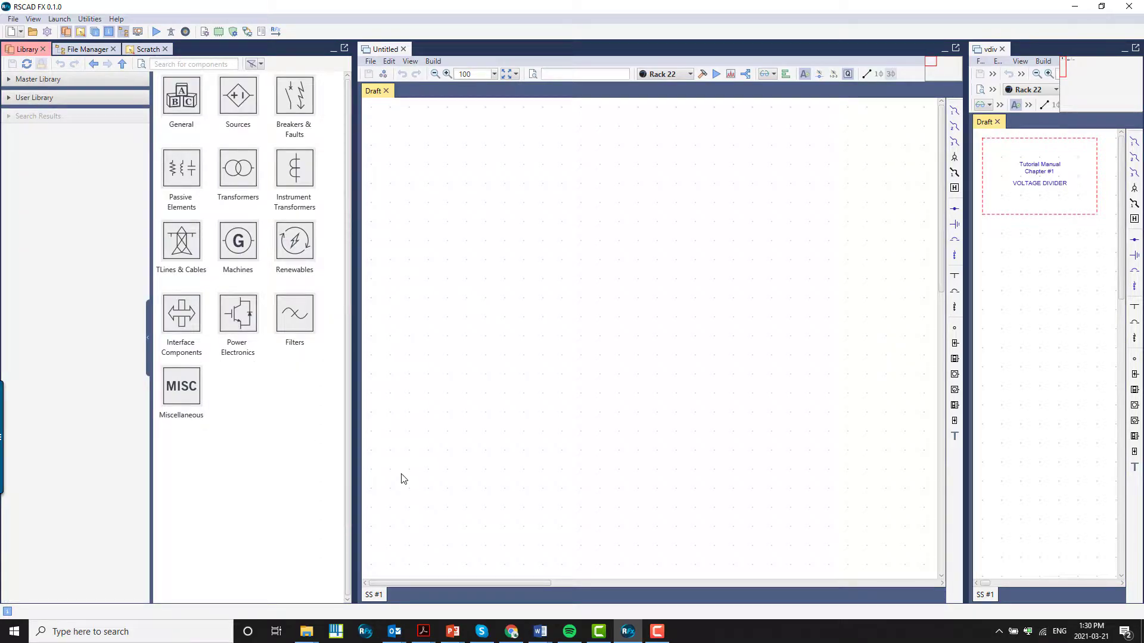
Place 3P Voltage Source src1 (230 kV, 0 deg) from Master Library > Power System > Sources.
click(7, 78)
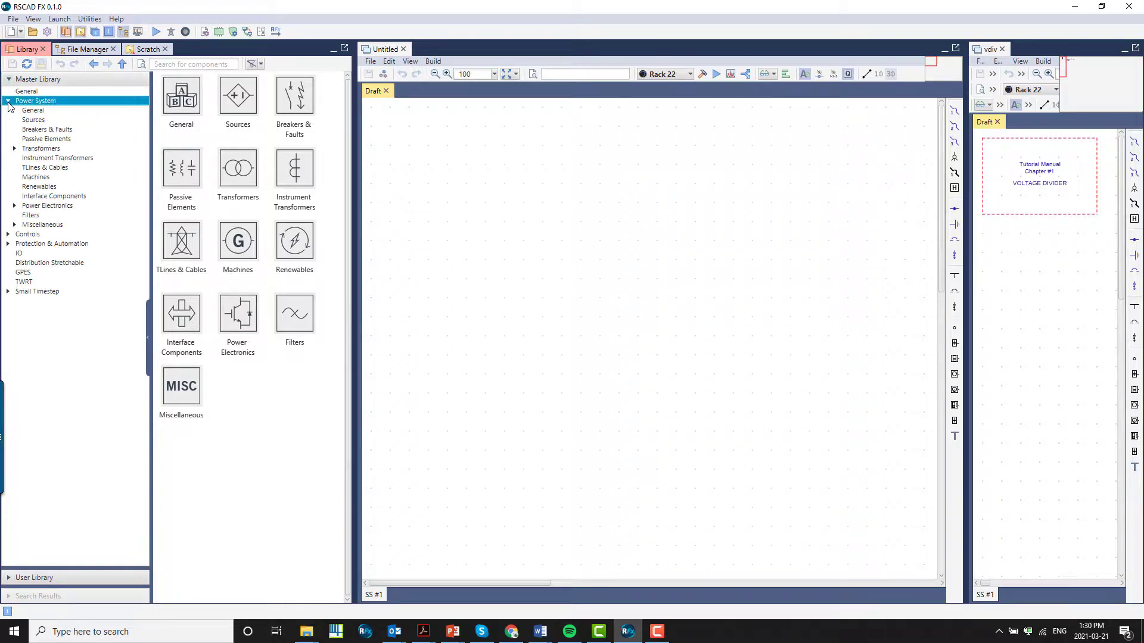
click(33, 120)
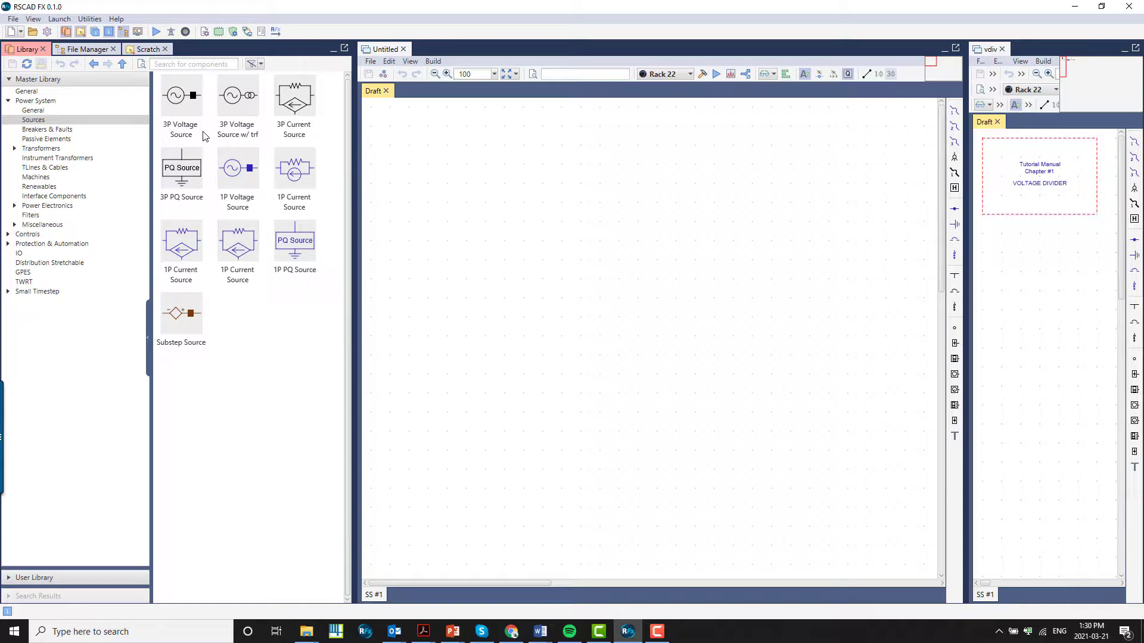
click(180, 96)
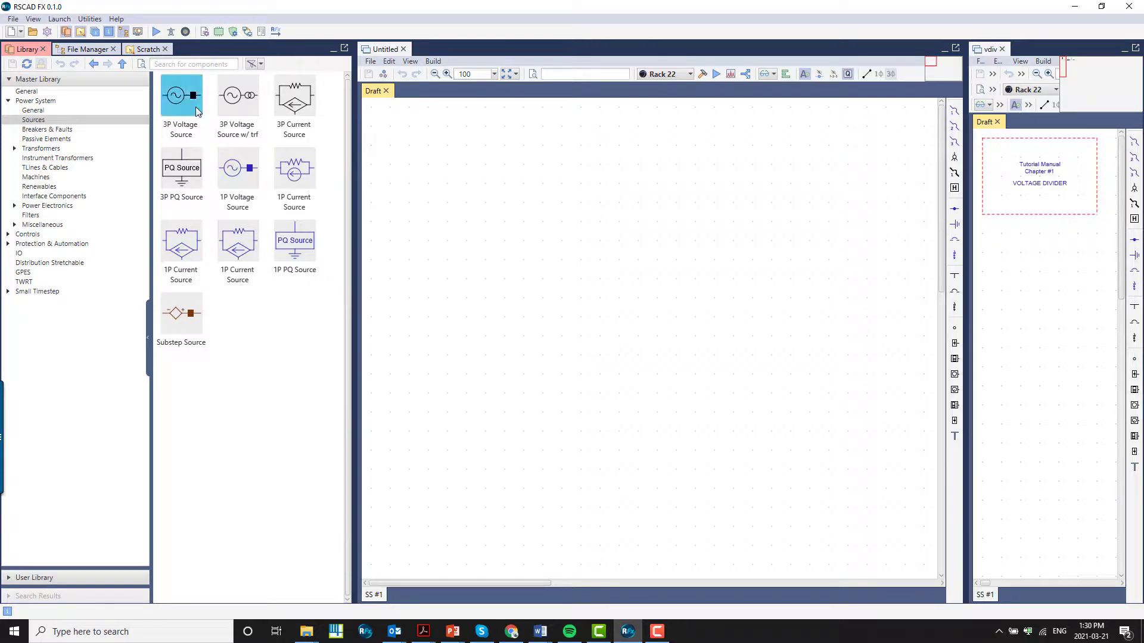
click(181, 243)
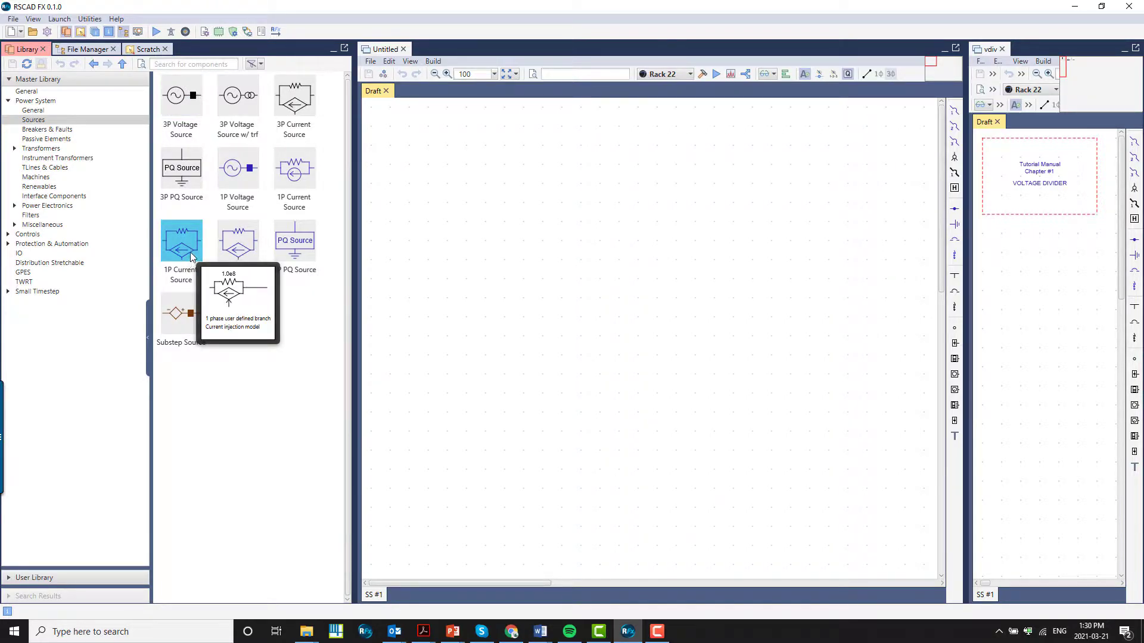
mouse_move(208, 214)
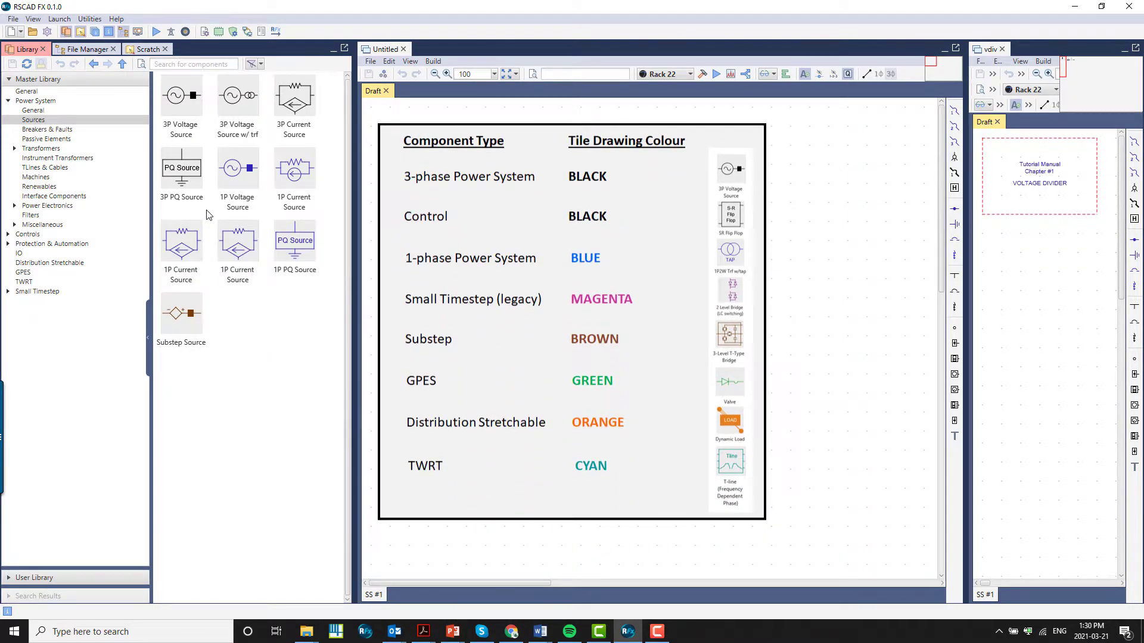
click(181, 95)
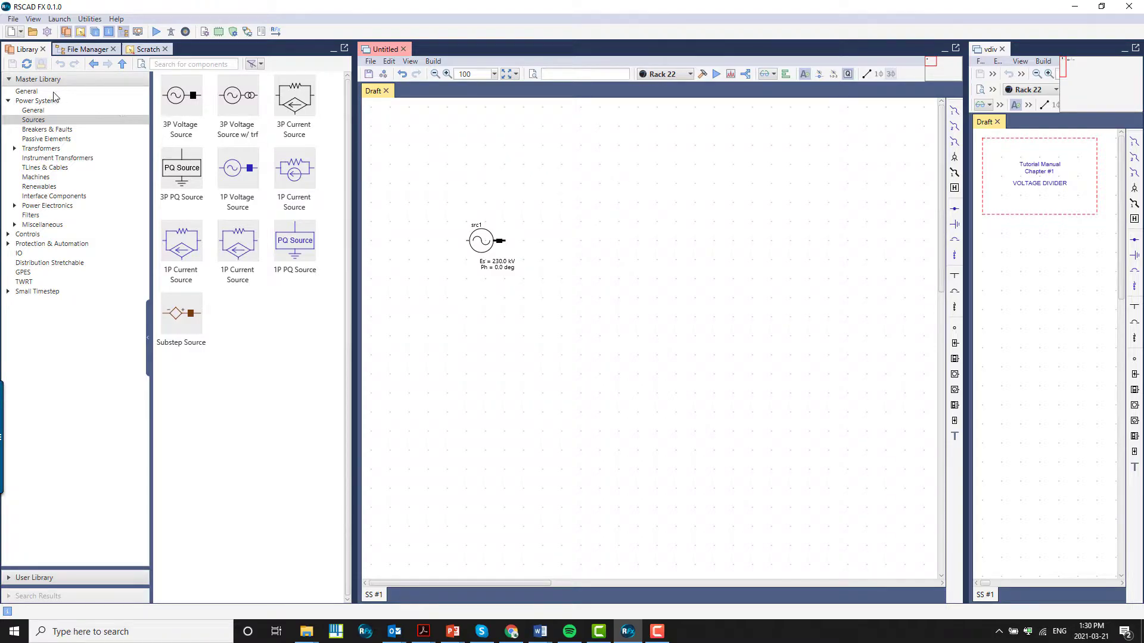
Add a wire-end connector and the 3P bus BUS11 from the General category.
click(33, 110)
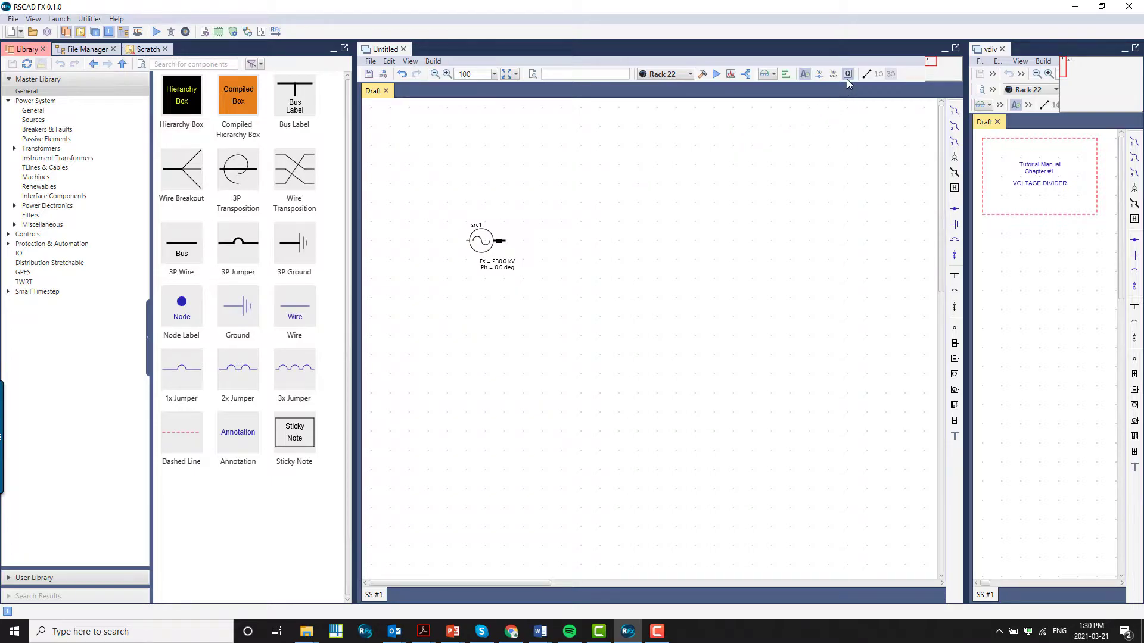
mouse_move(847, 74)
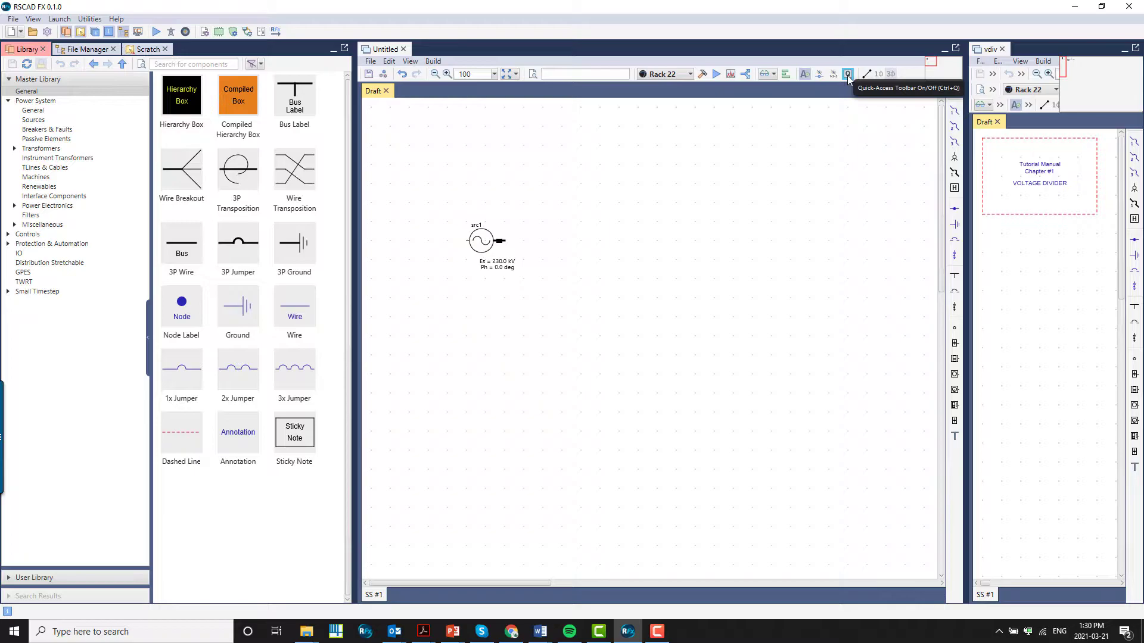
mouse_move(858, 105)
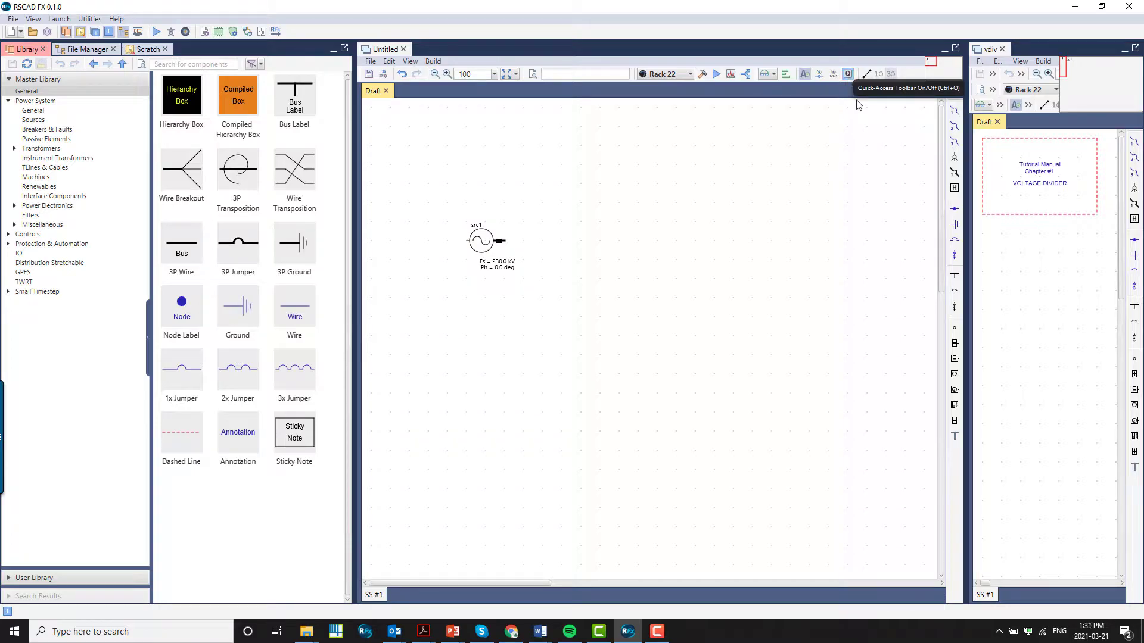
mouse_move(901, 195)
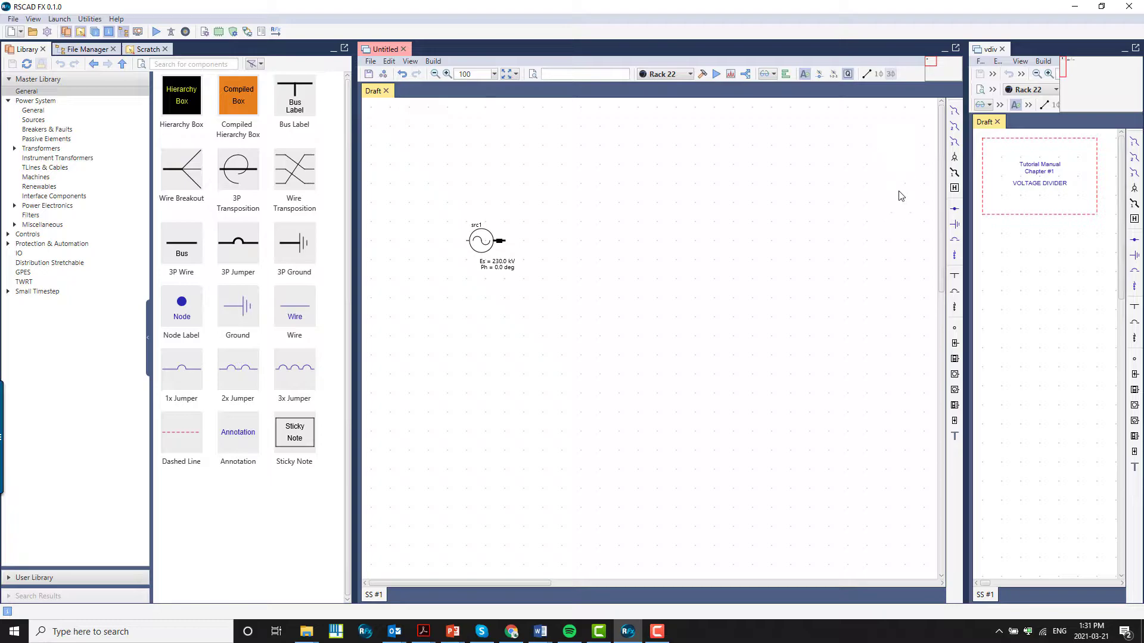
mouse_move(780, 262)
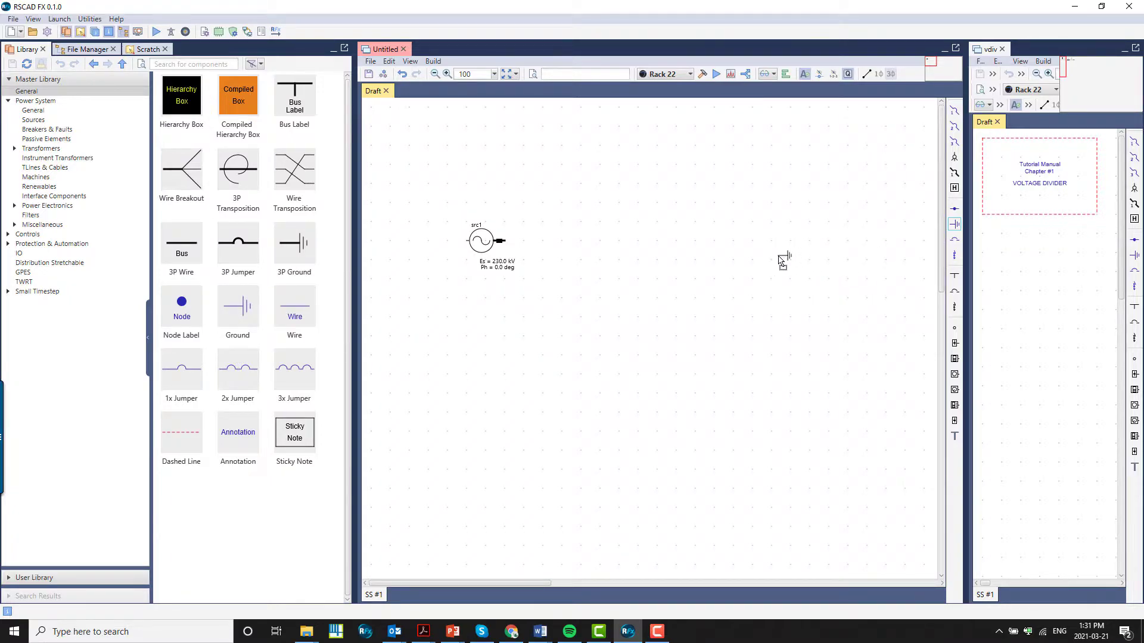
mouse_move(898, 253)
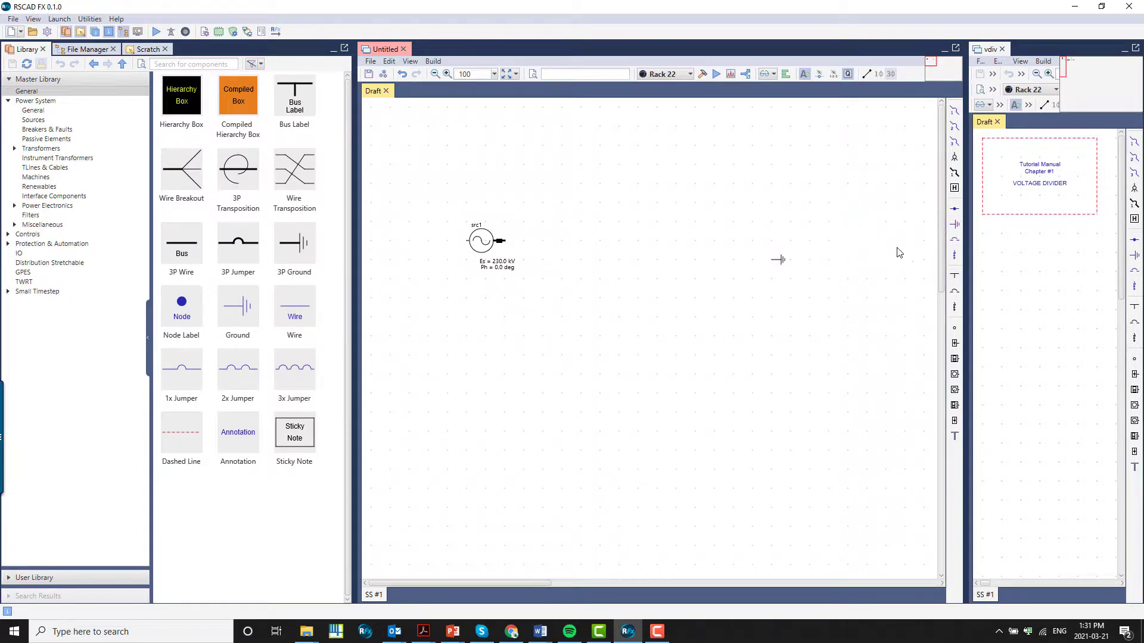
click(778, 173)
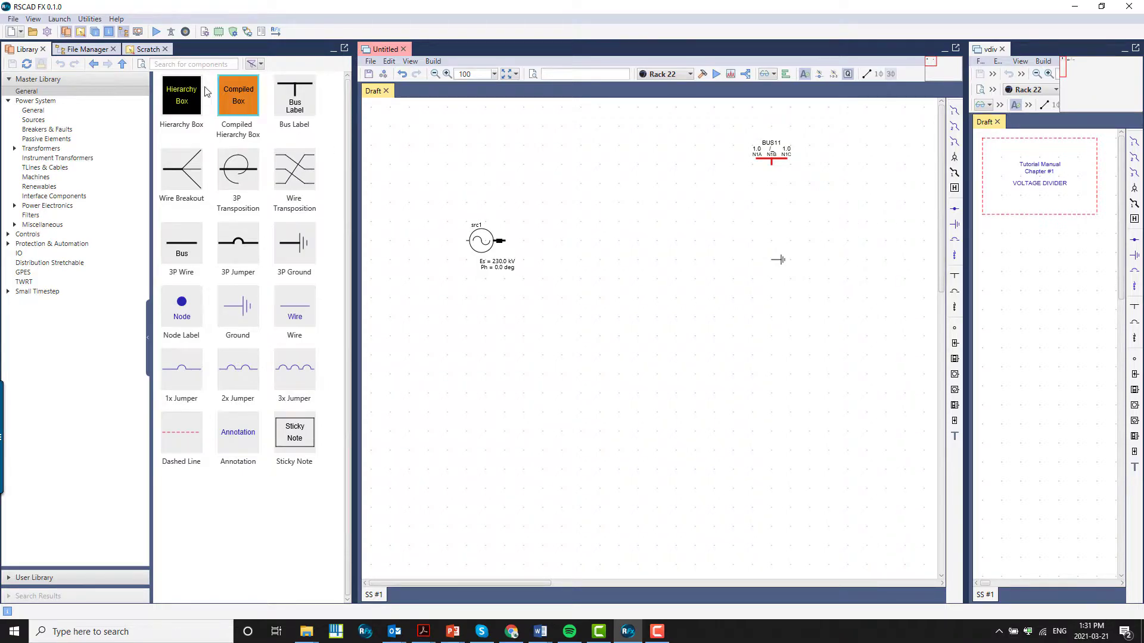
Rotate src1, position BUS11 and the 0.1 shunt resistor, and undo the stray resistor copy.
text(resistor)
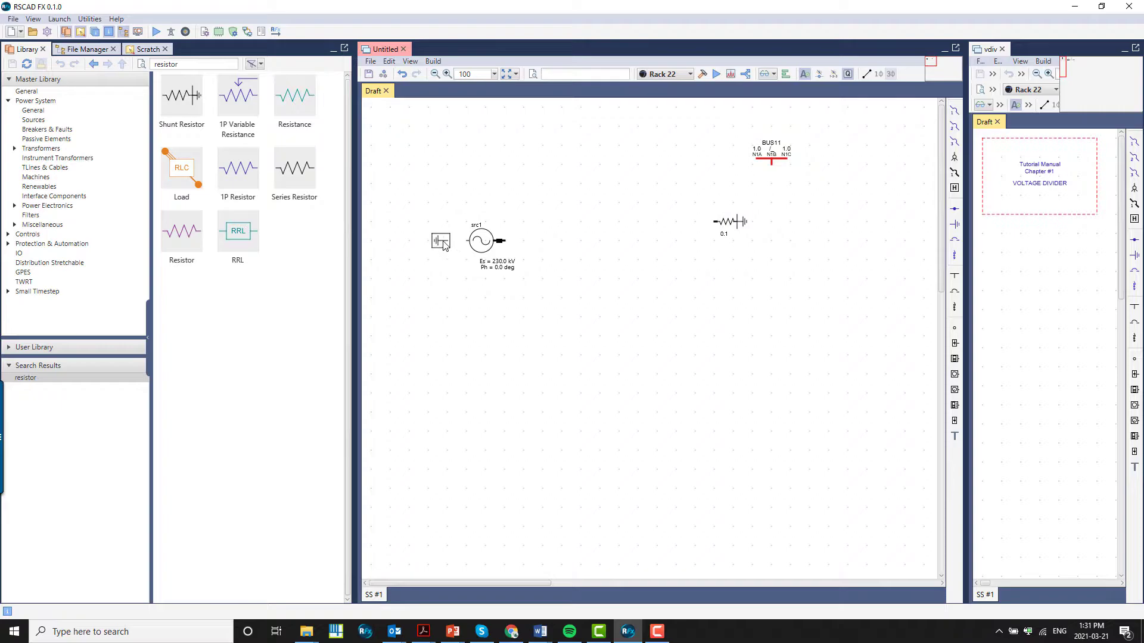
key(ctrl+r)
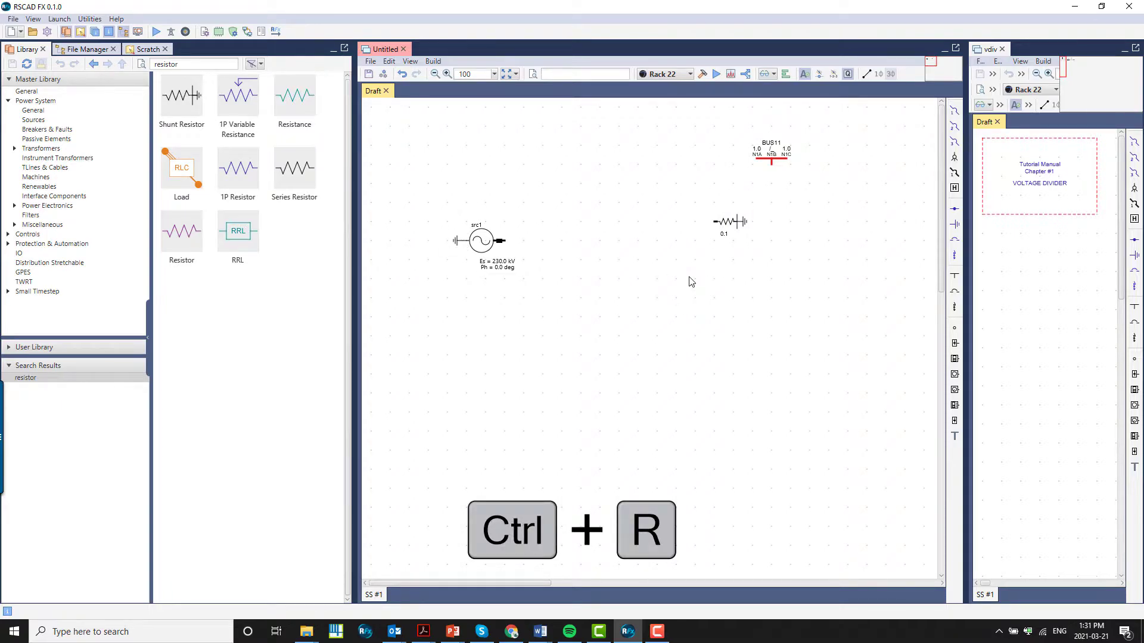
key(ctrl+r)
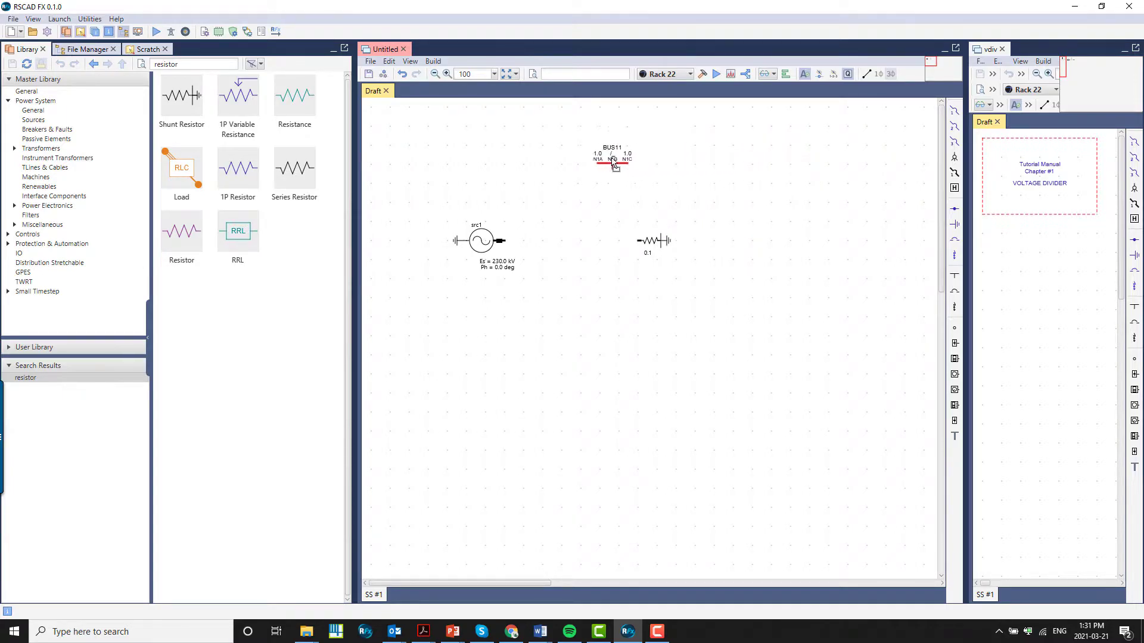
key(Escape)
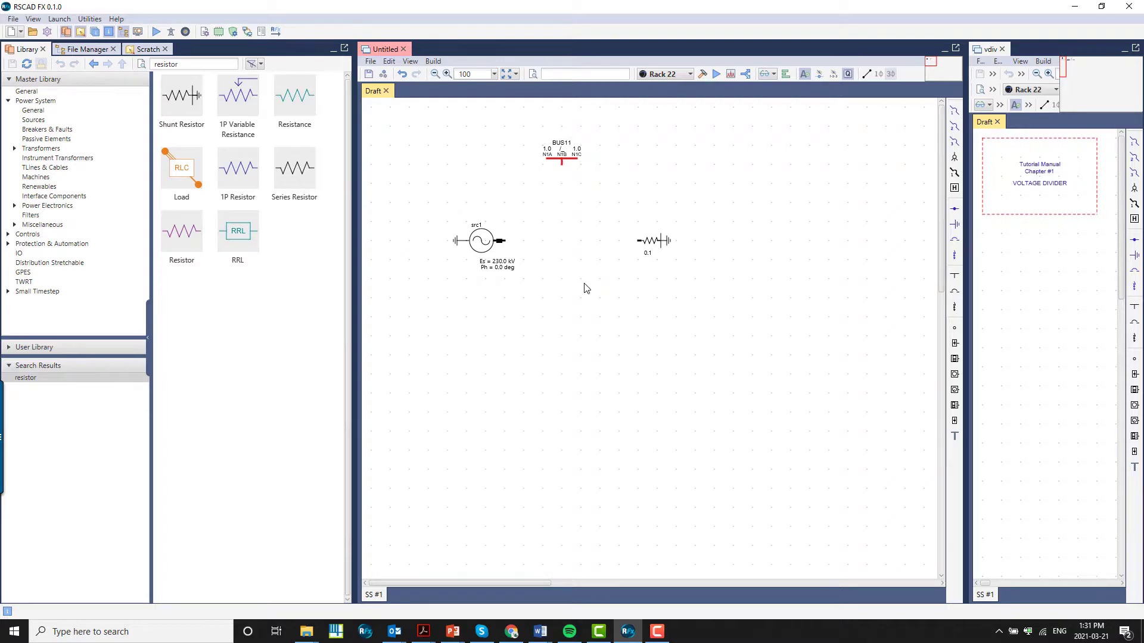
click(653, 241)
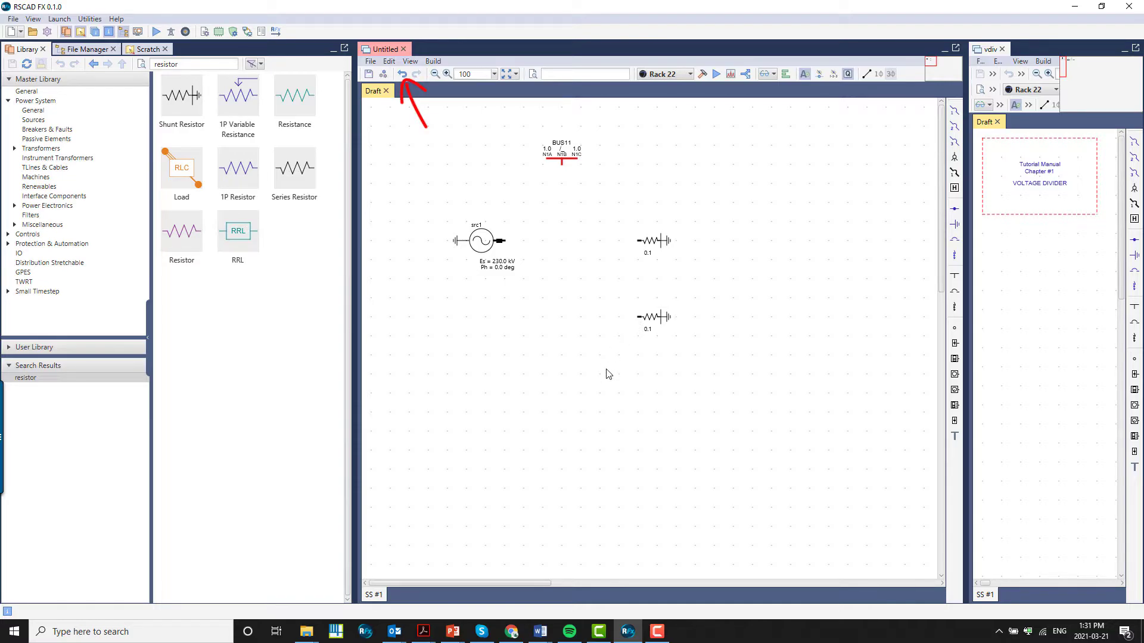
key(ctrl+z)
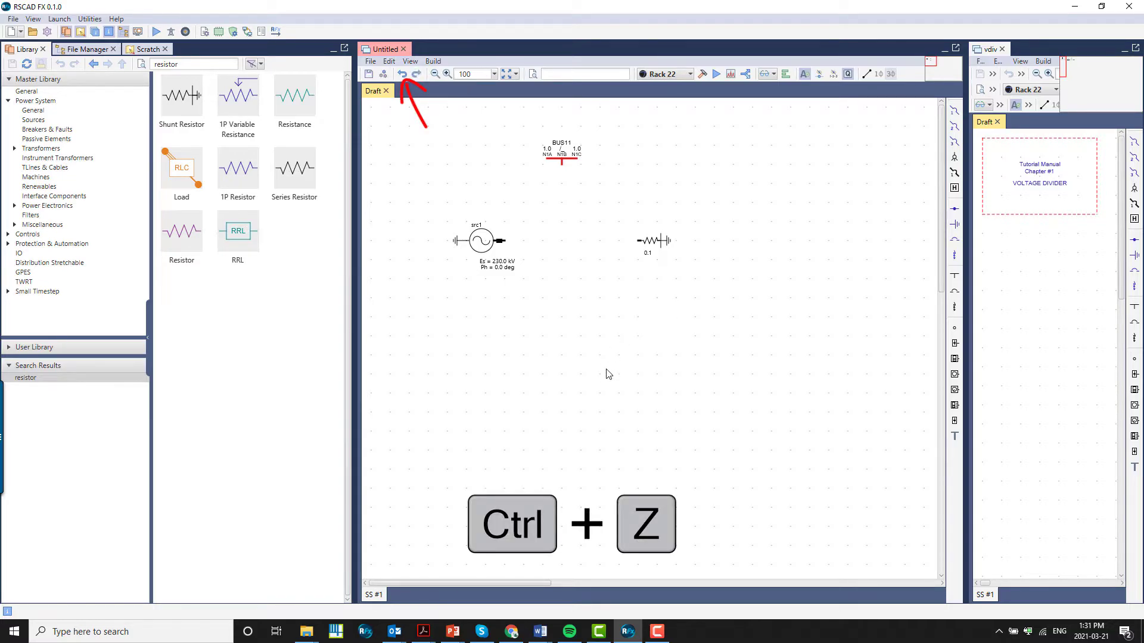
Wire src1 to the 0.1 resistor and up to BUS11 in a T-shape.
key(ctrl+z)
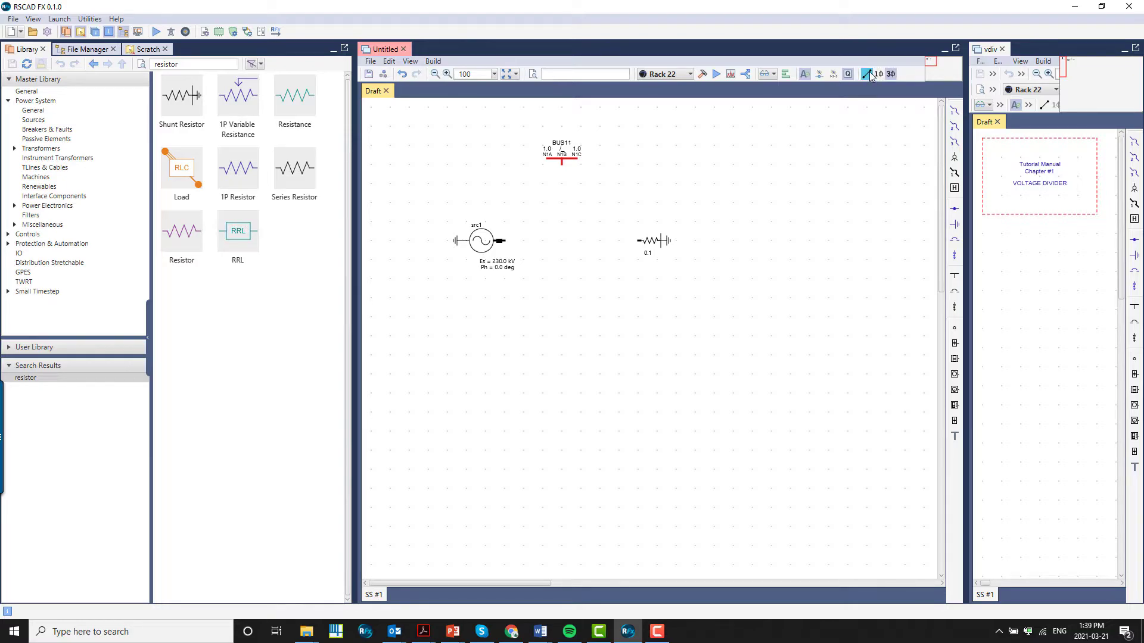
key(ctrl+w)
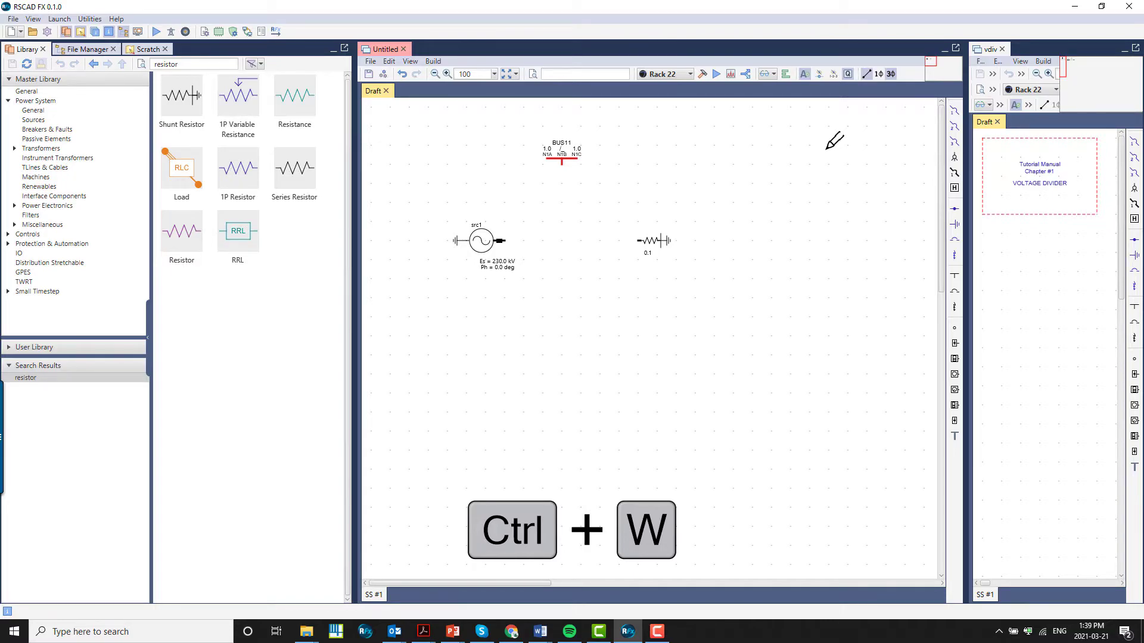
key(ctrl+w)
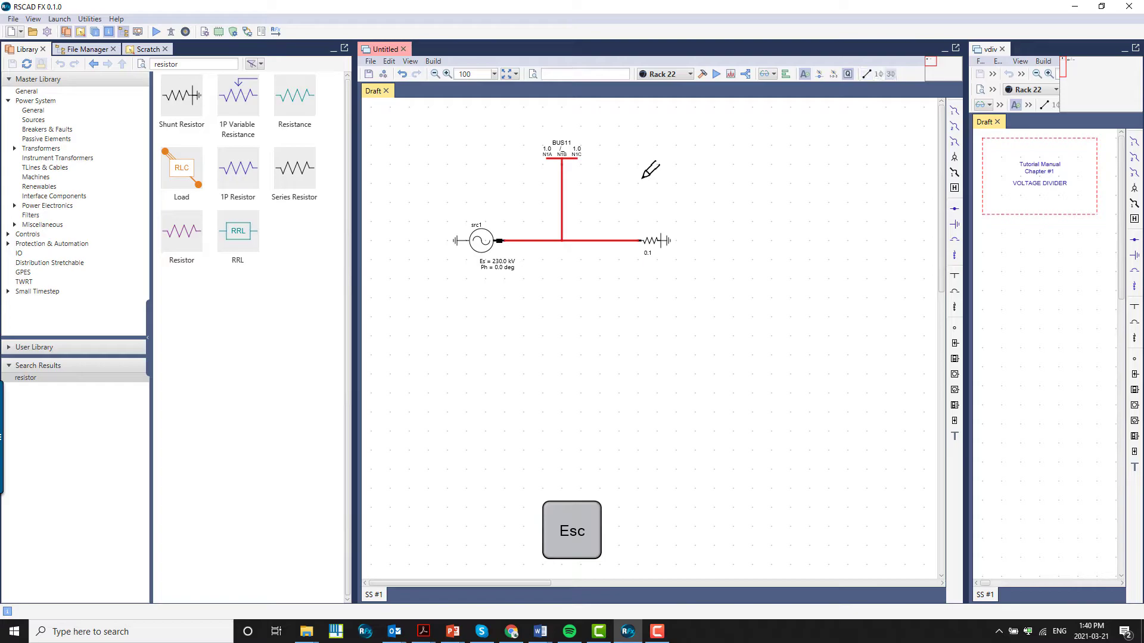
key(Escape)
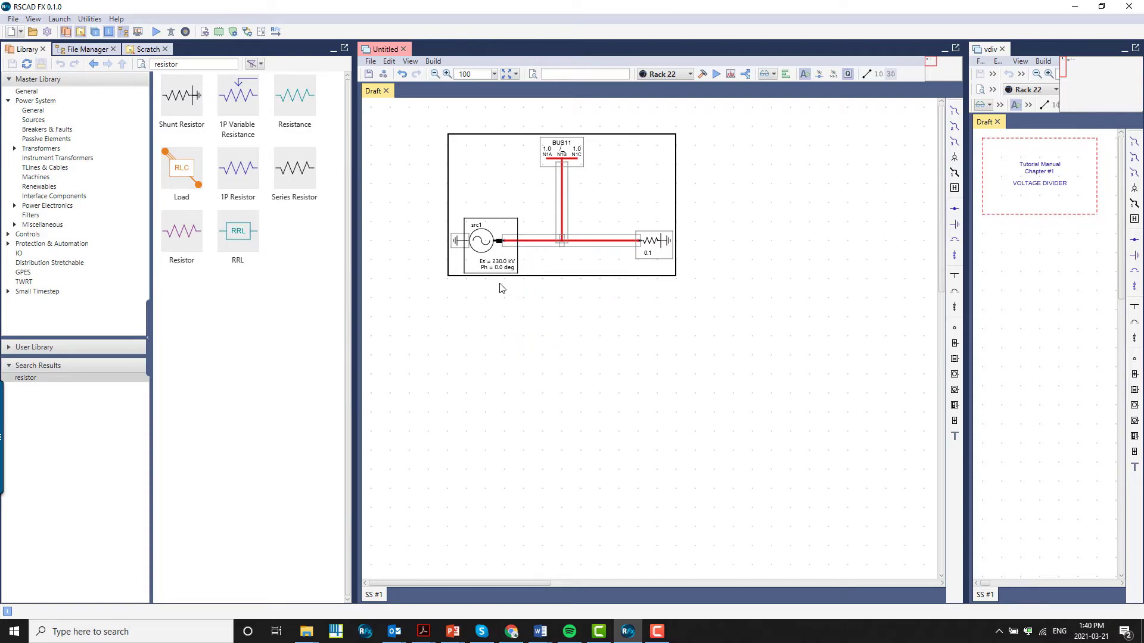
Copy the divider circuit and paste copies below, giving buses BUS11 to BUS14.
right_click(501, 289)
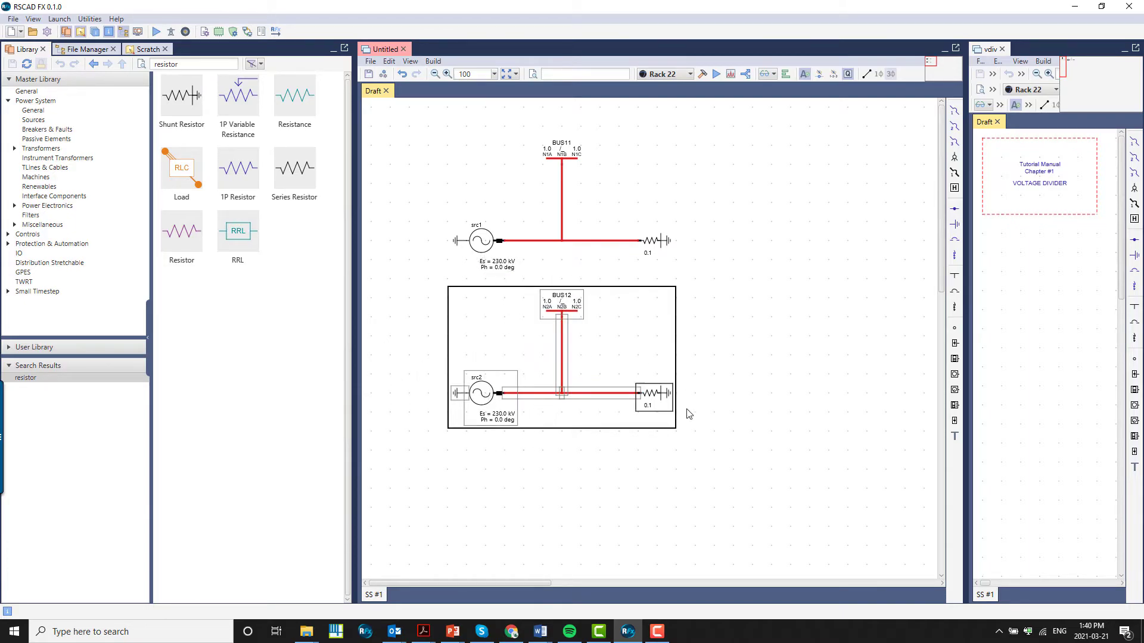
key(ctrl+c)
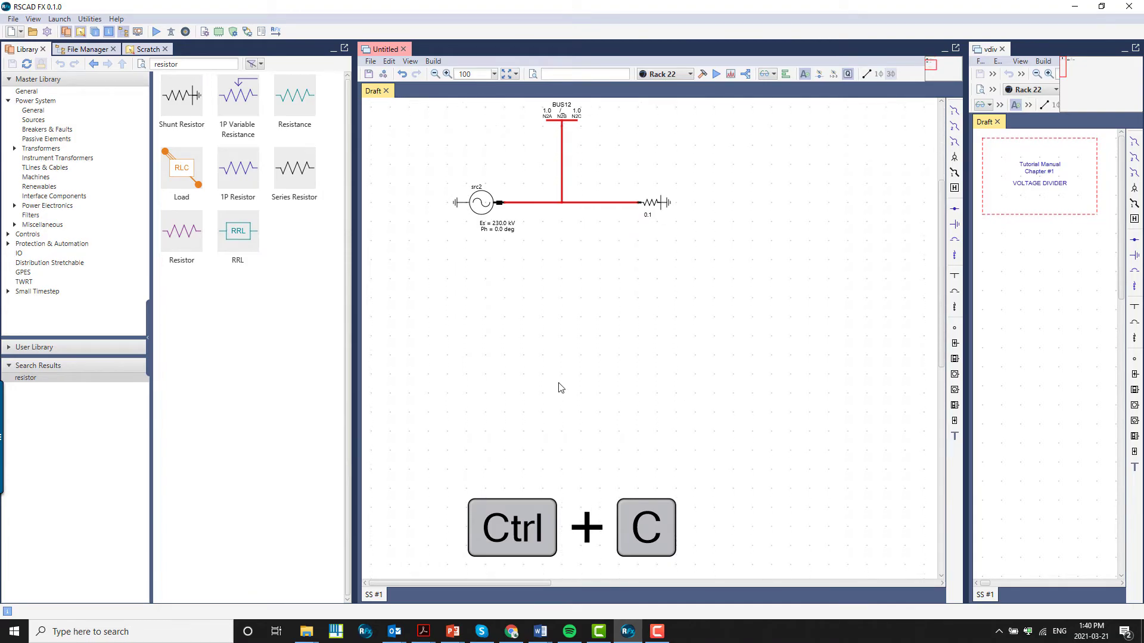
key(ctrl+v)
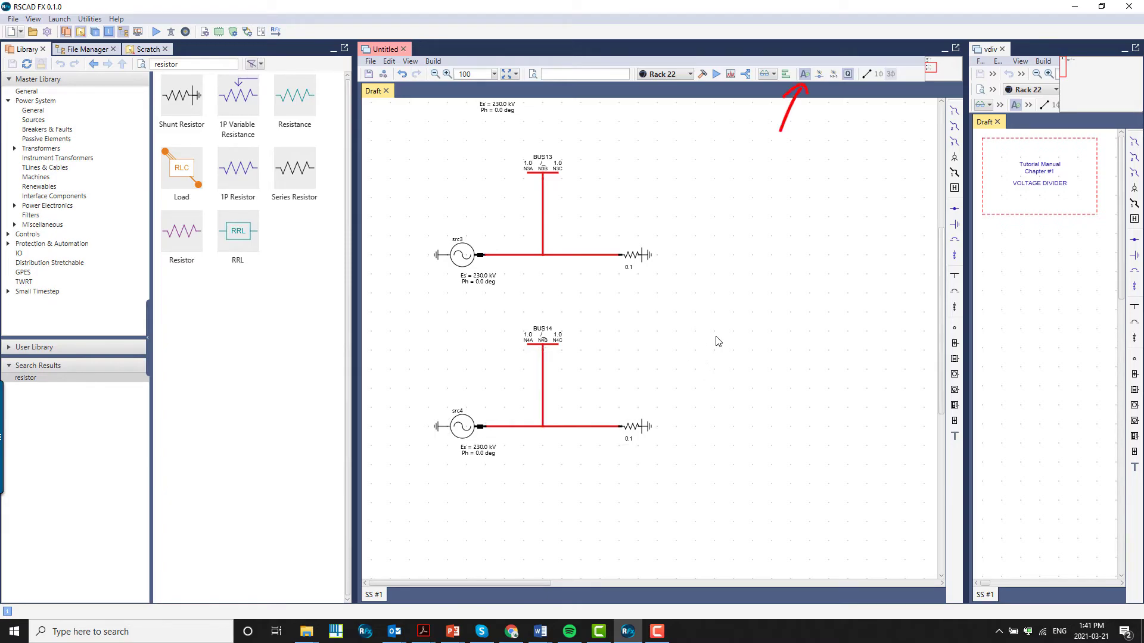
scroll(up, 3)
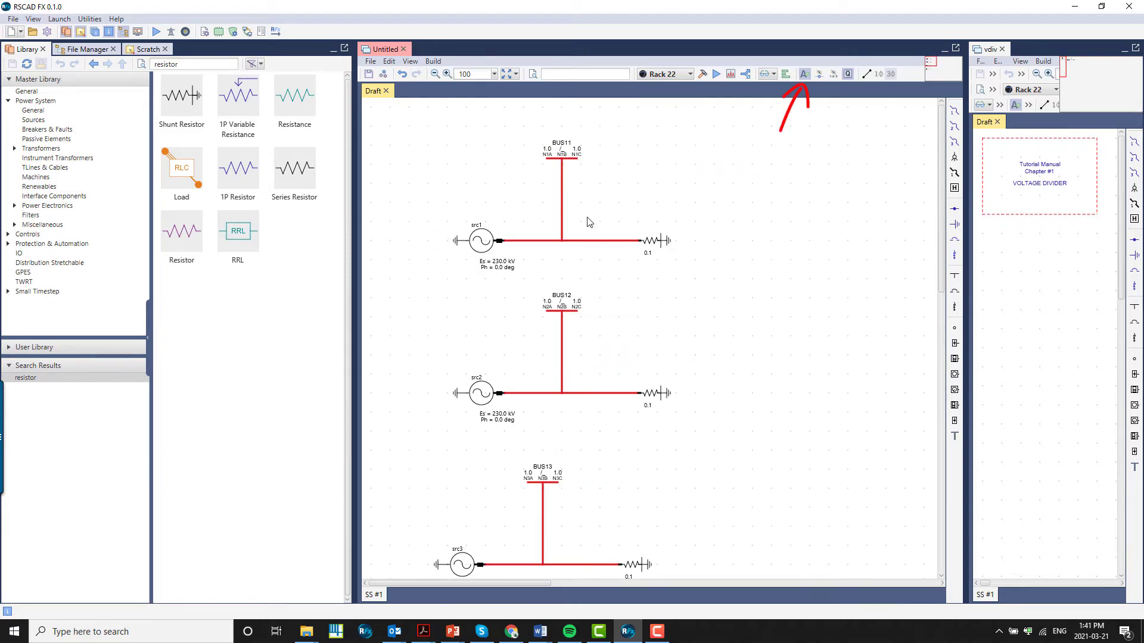
double_click(561, 149)
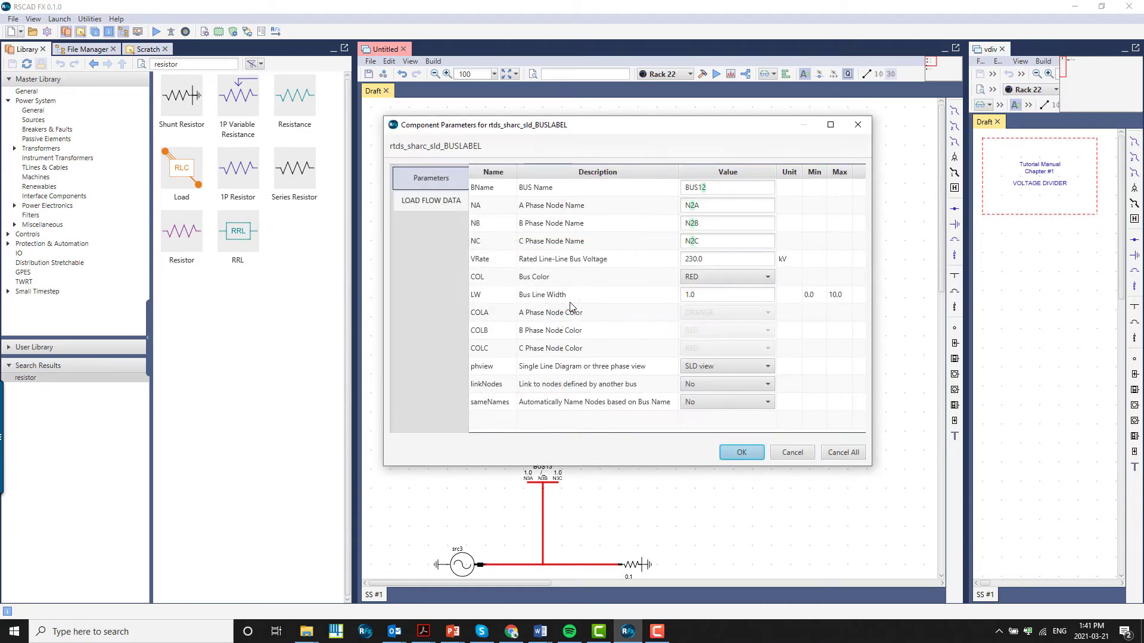
click(740, 452)
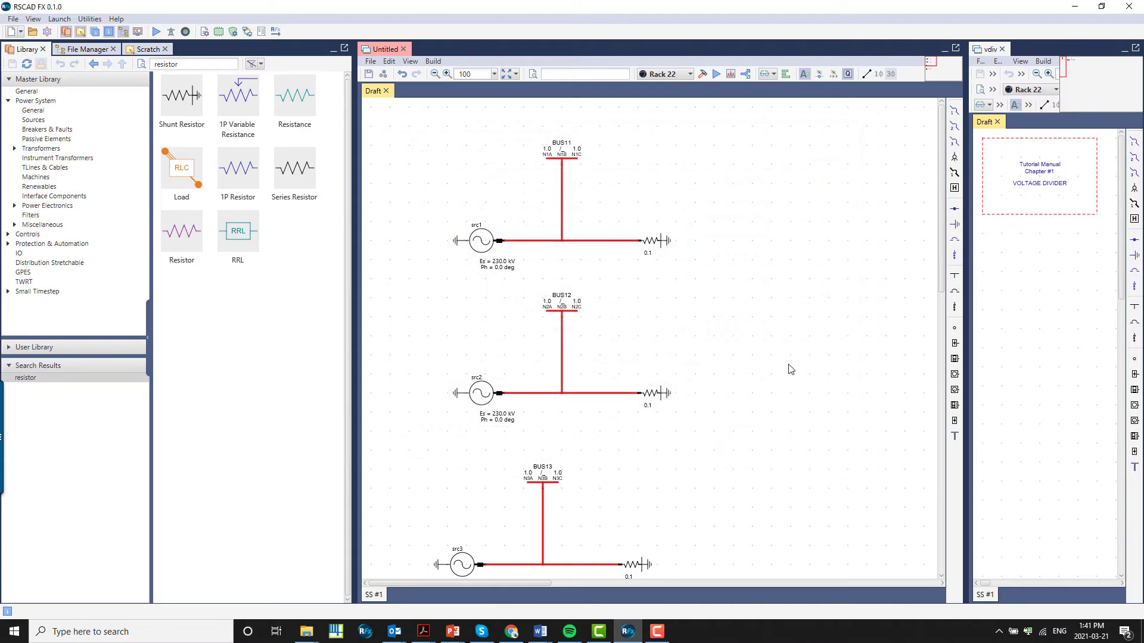
mouse_move(775, 367)
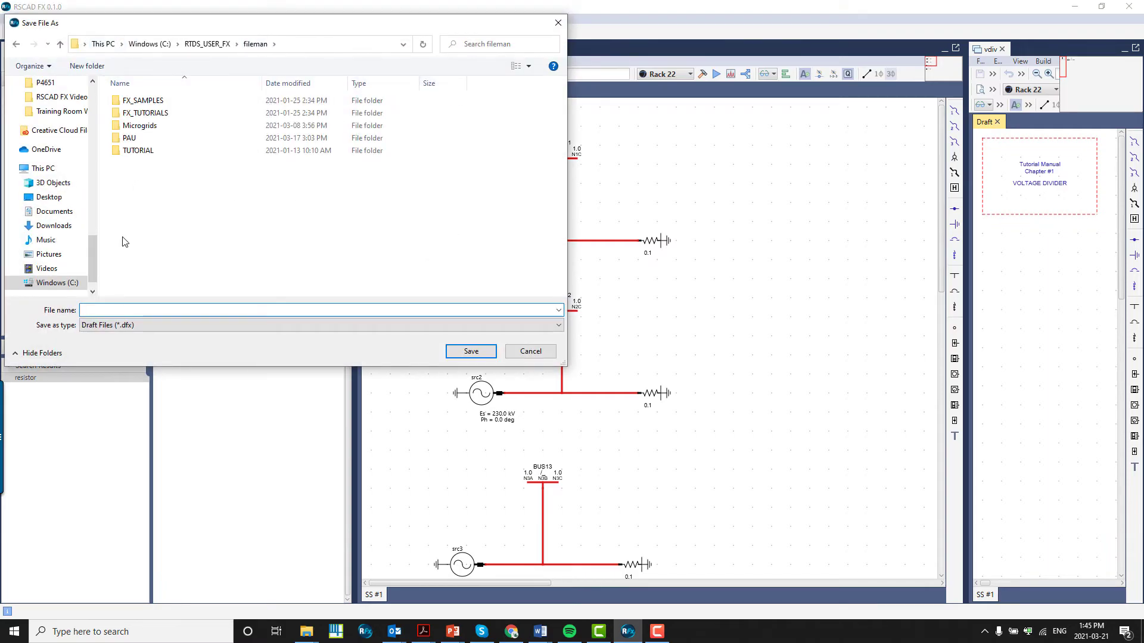
Save the draft as demo1 in the fileman folder.
click(529, 350)
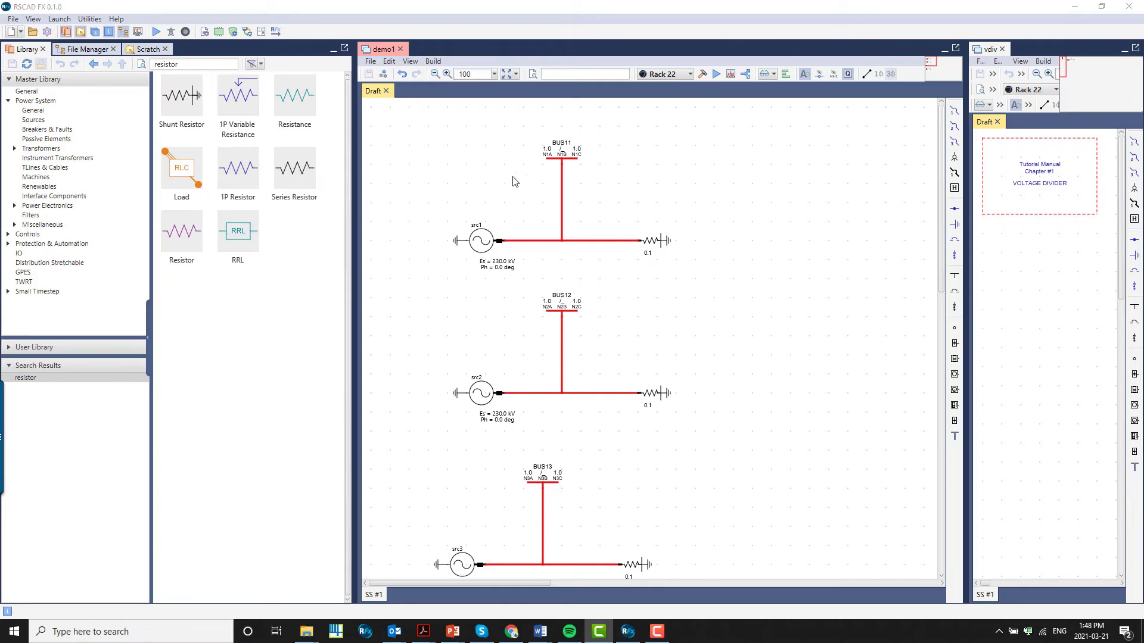
click(702, 74)
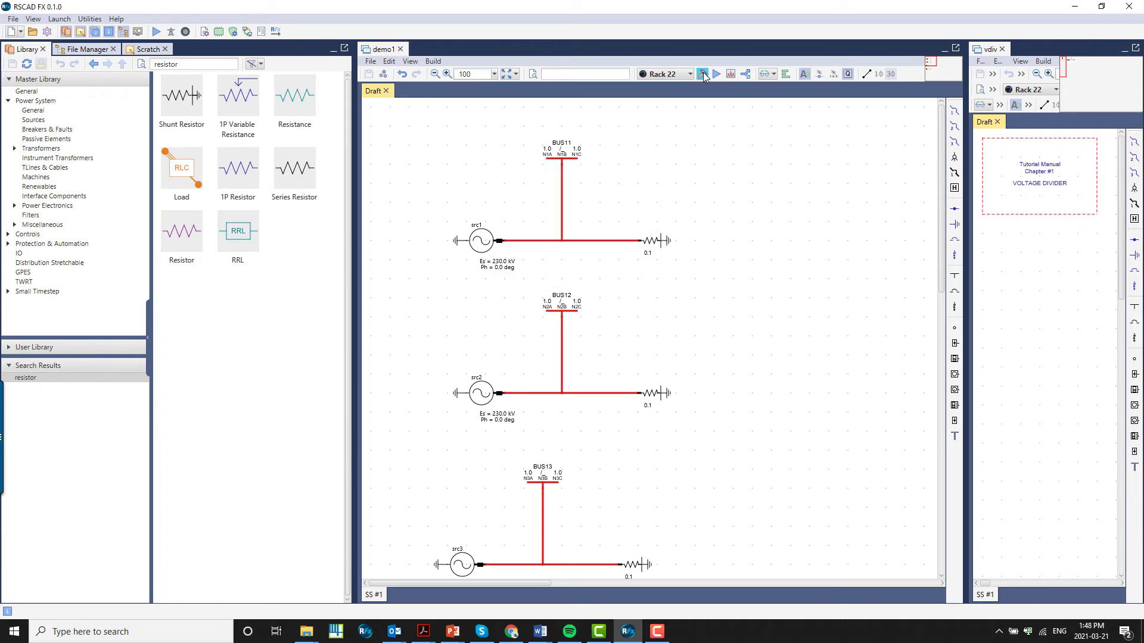
mouse_move(110, 552)
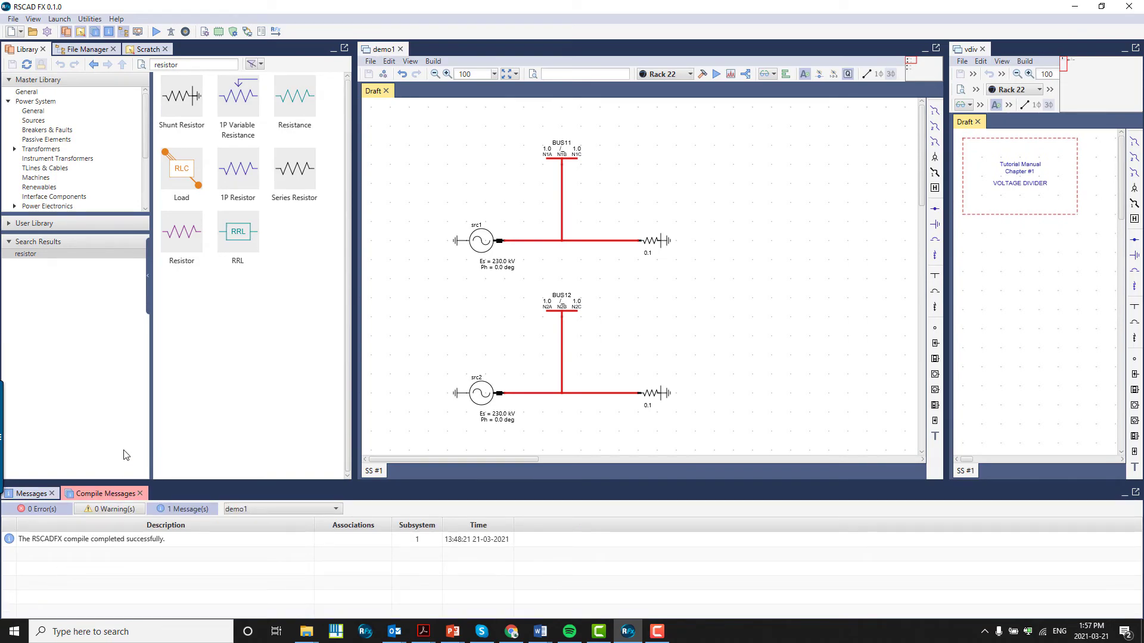
mouse_move(91, 449)
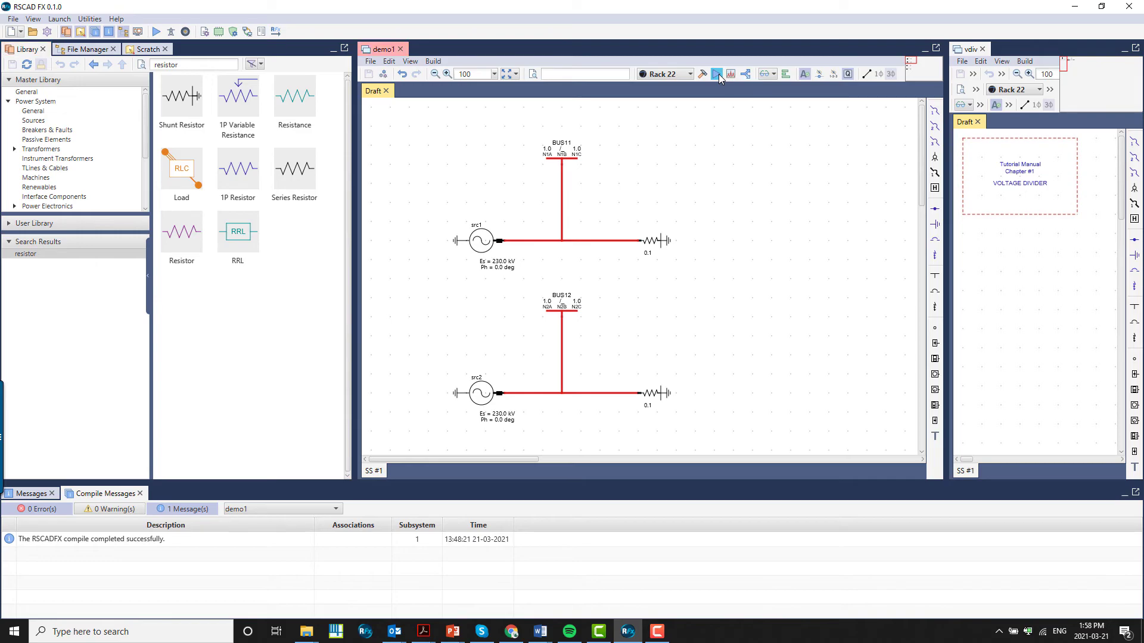
Compile demo1 and confirm 0 errors and 0 warnings.
click(718, 74)
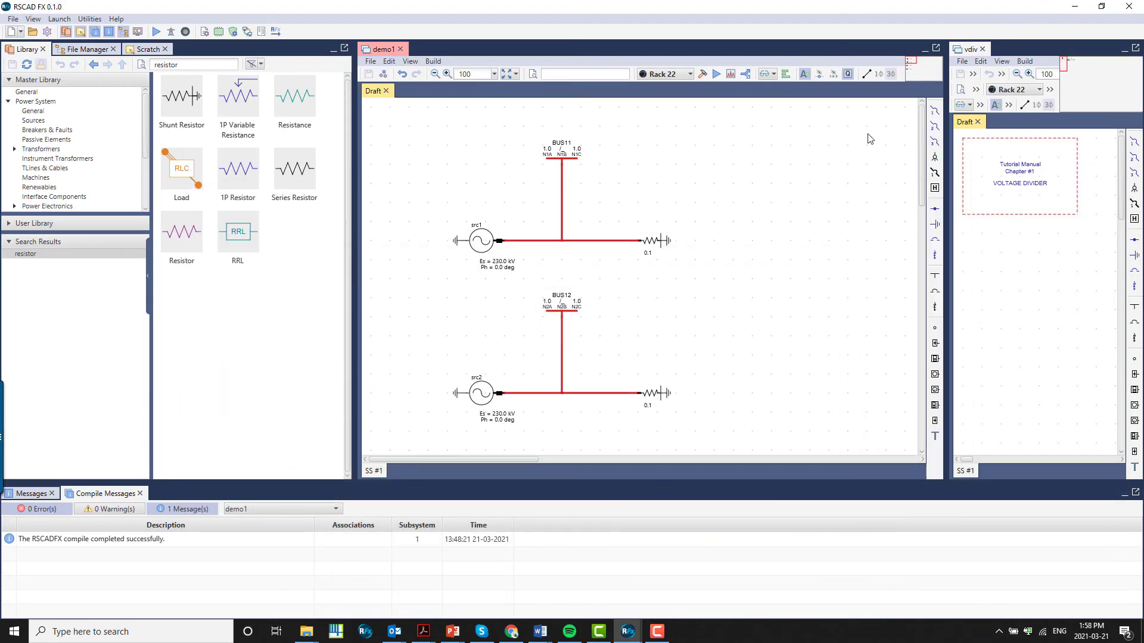
mouse_move(802, 192)
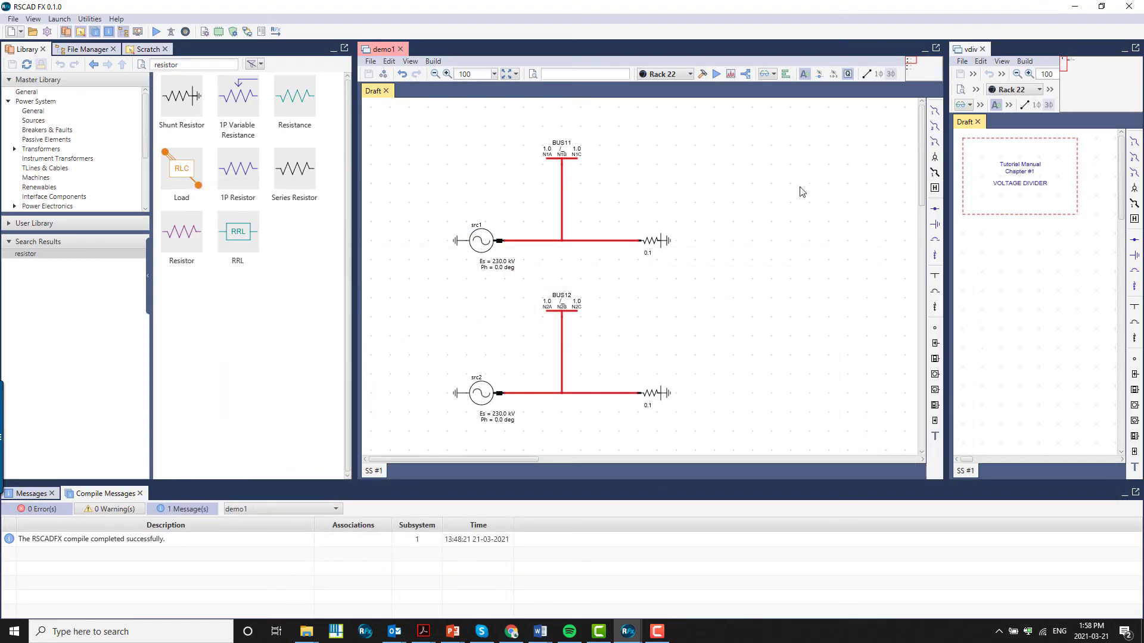